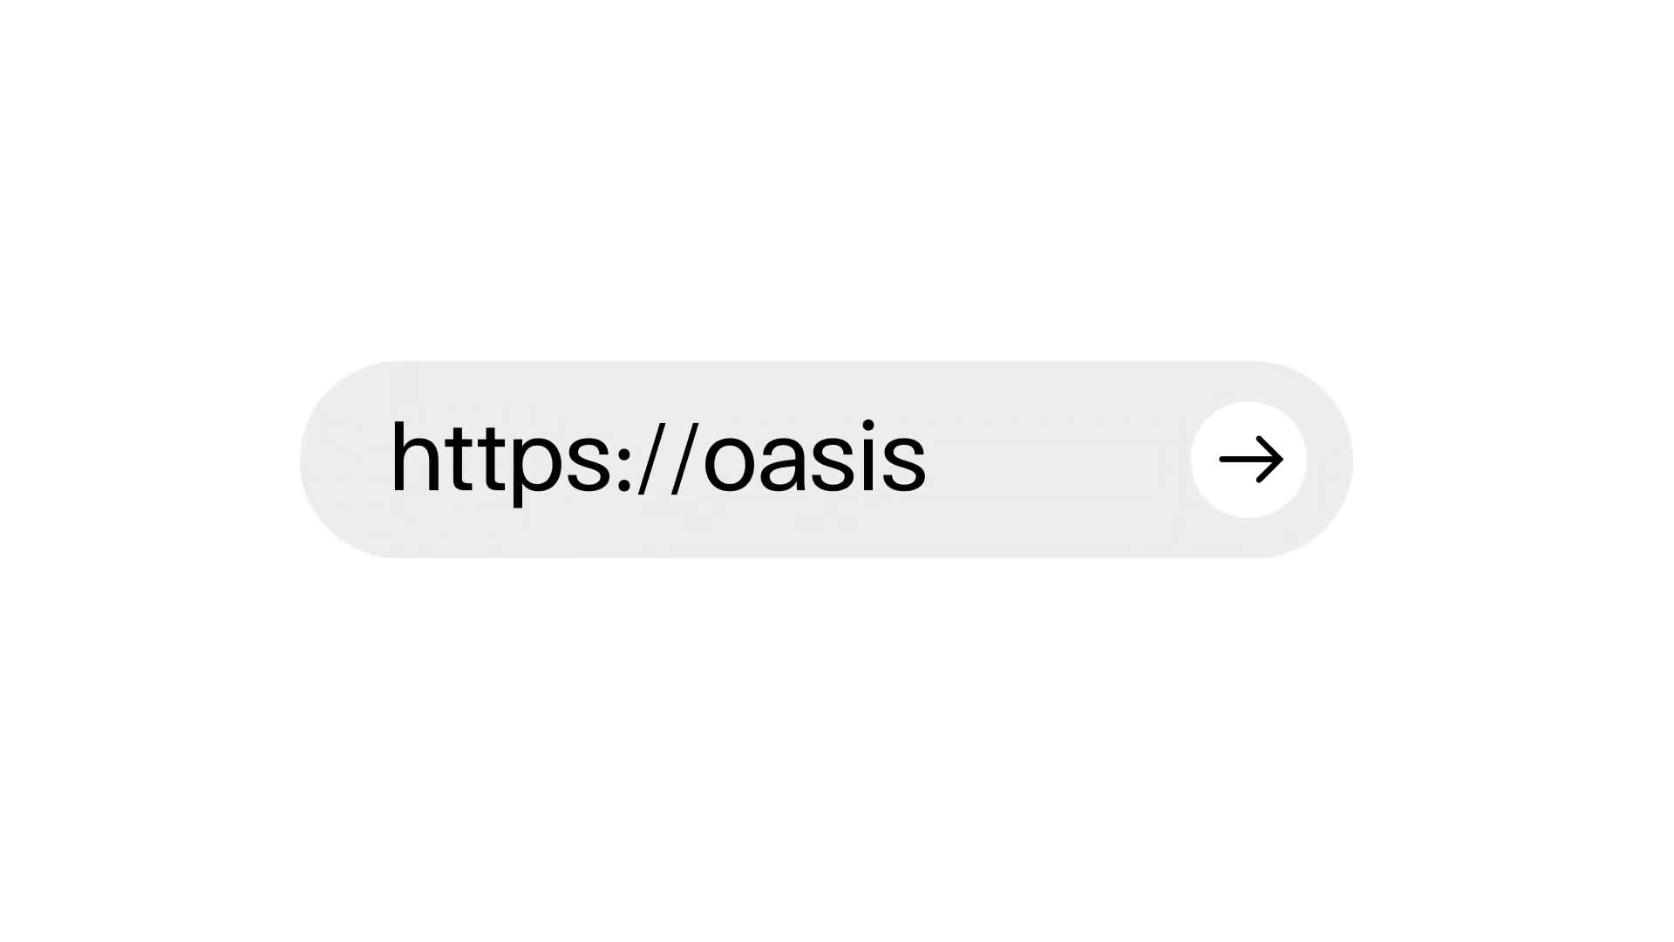
Navigate to the Oasis site to reach its wallet connection page
left_click(1254, 461)
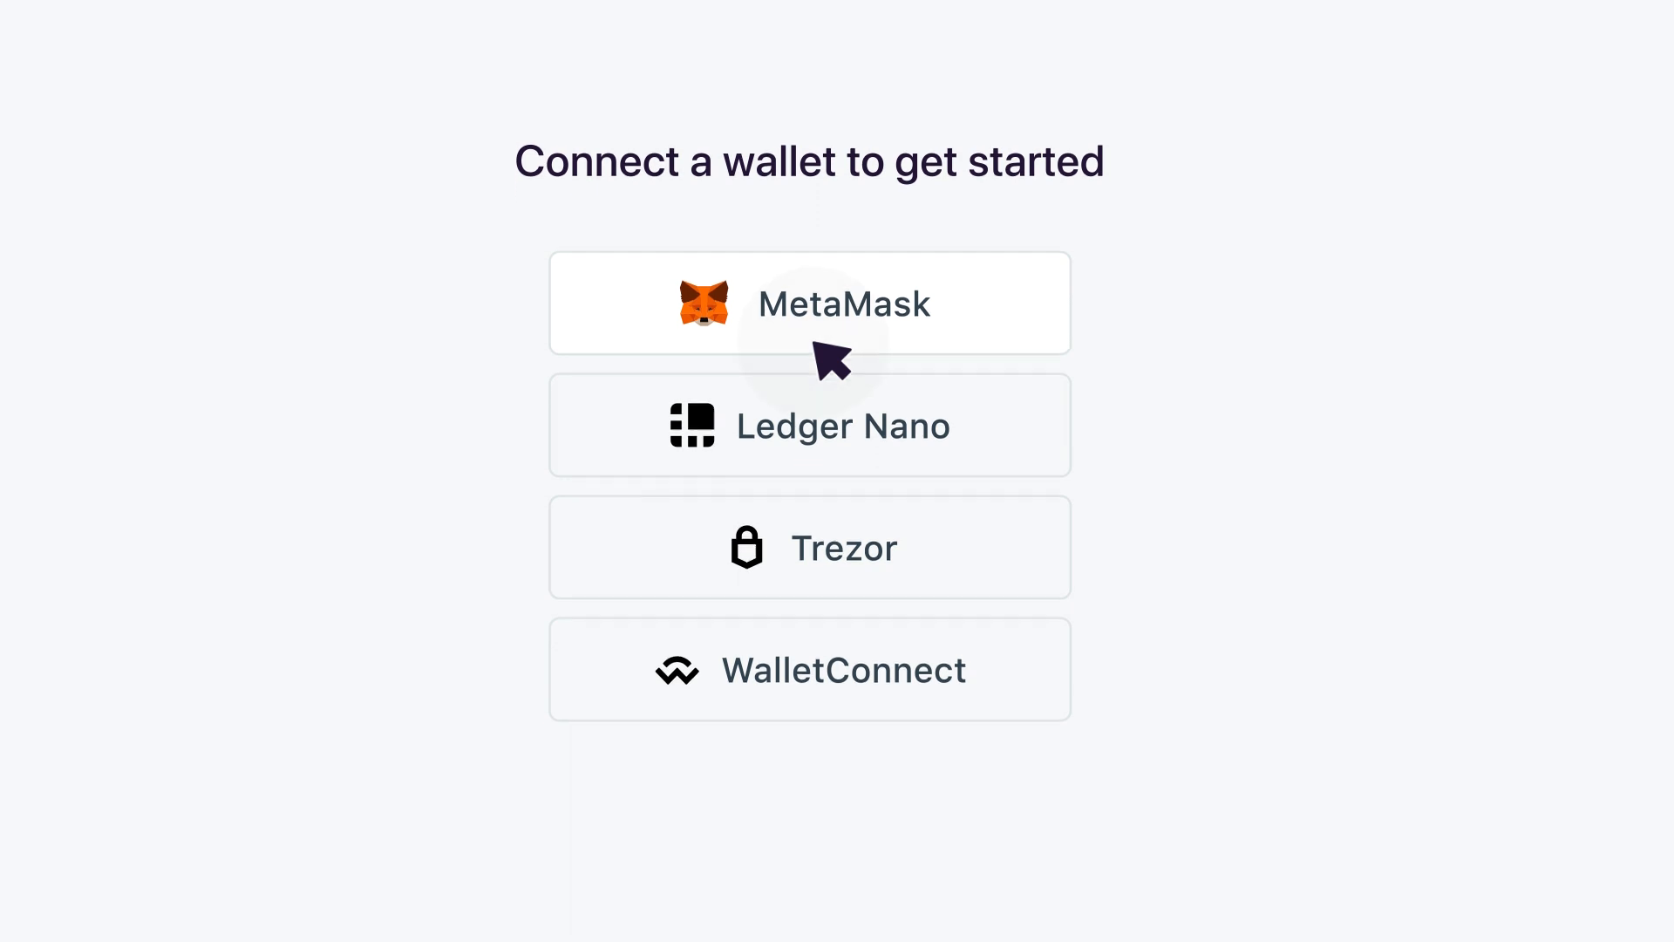
Connect MetaMask and land on the Savings page with 0 DAI locked
left_click(808, 303)
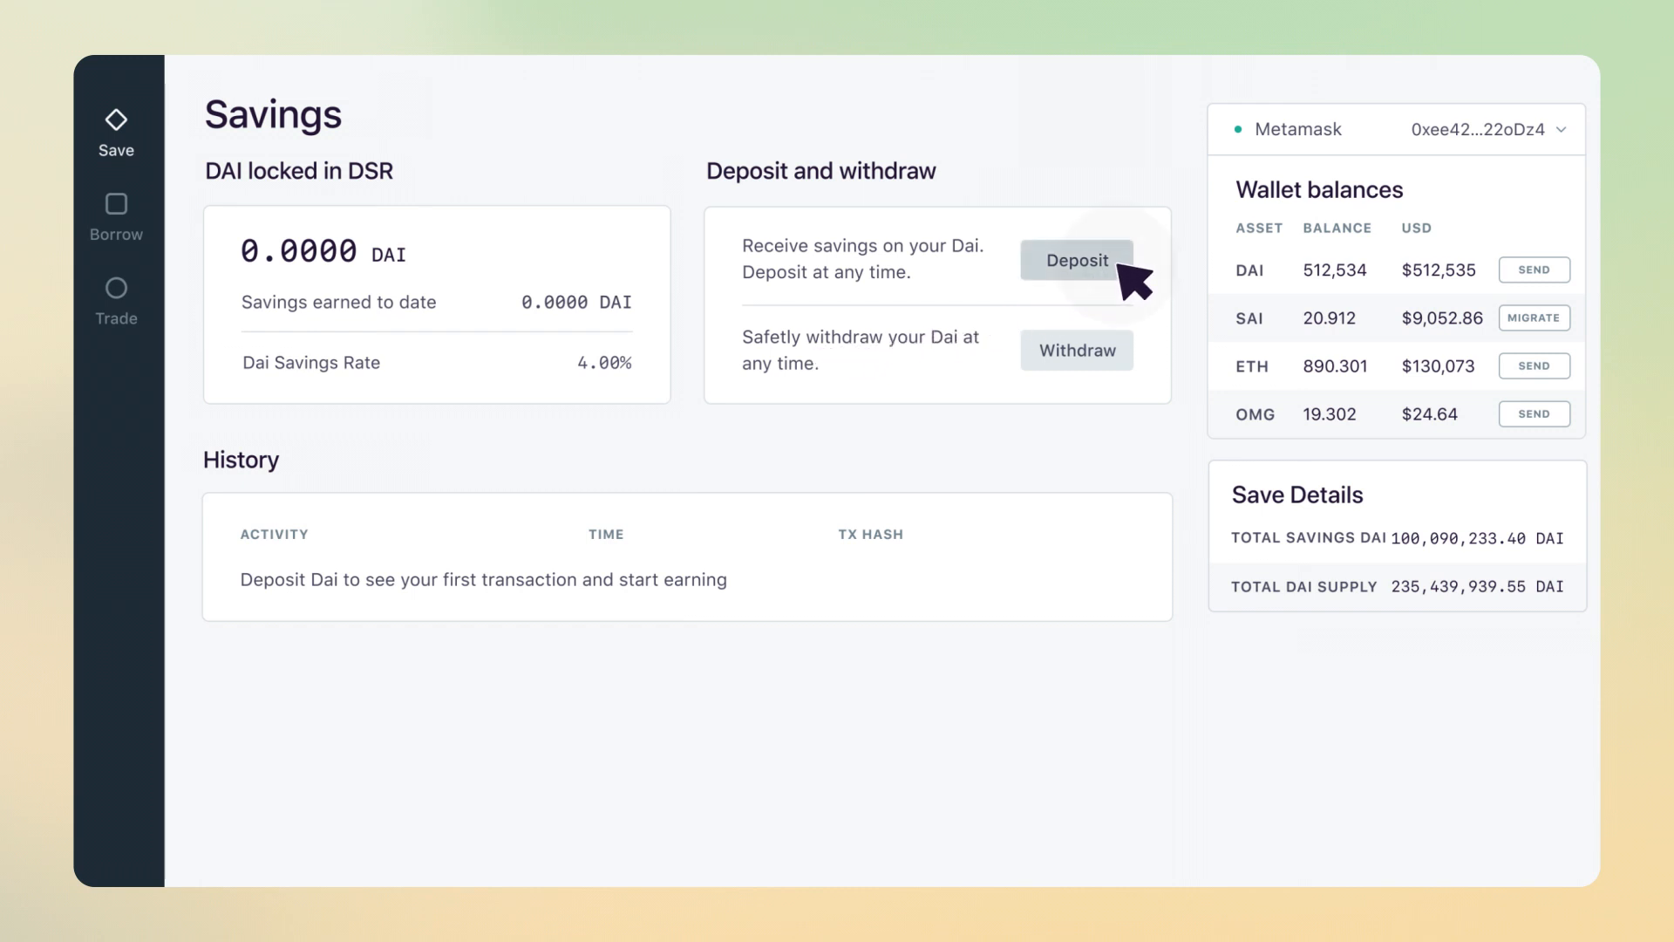
Start a DAI deposit and enter 200 as the amount
left_click(1076, 260)
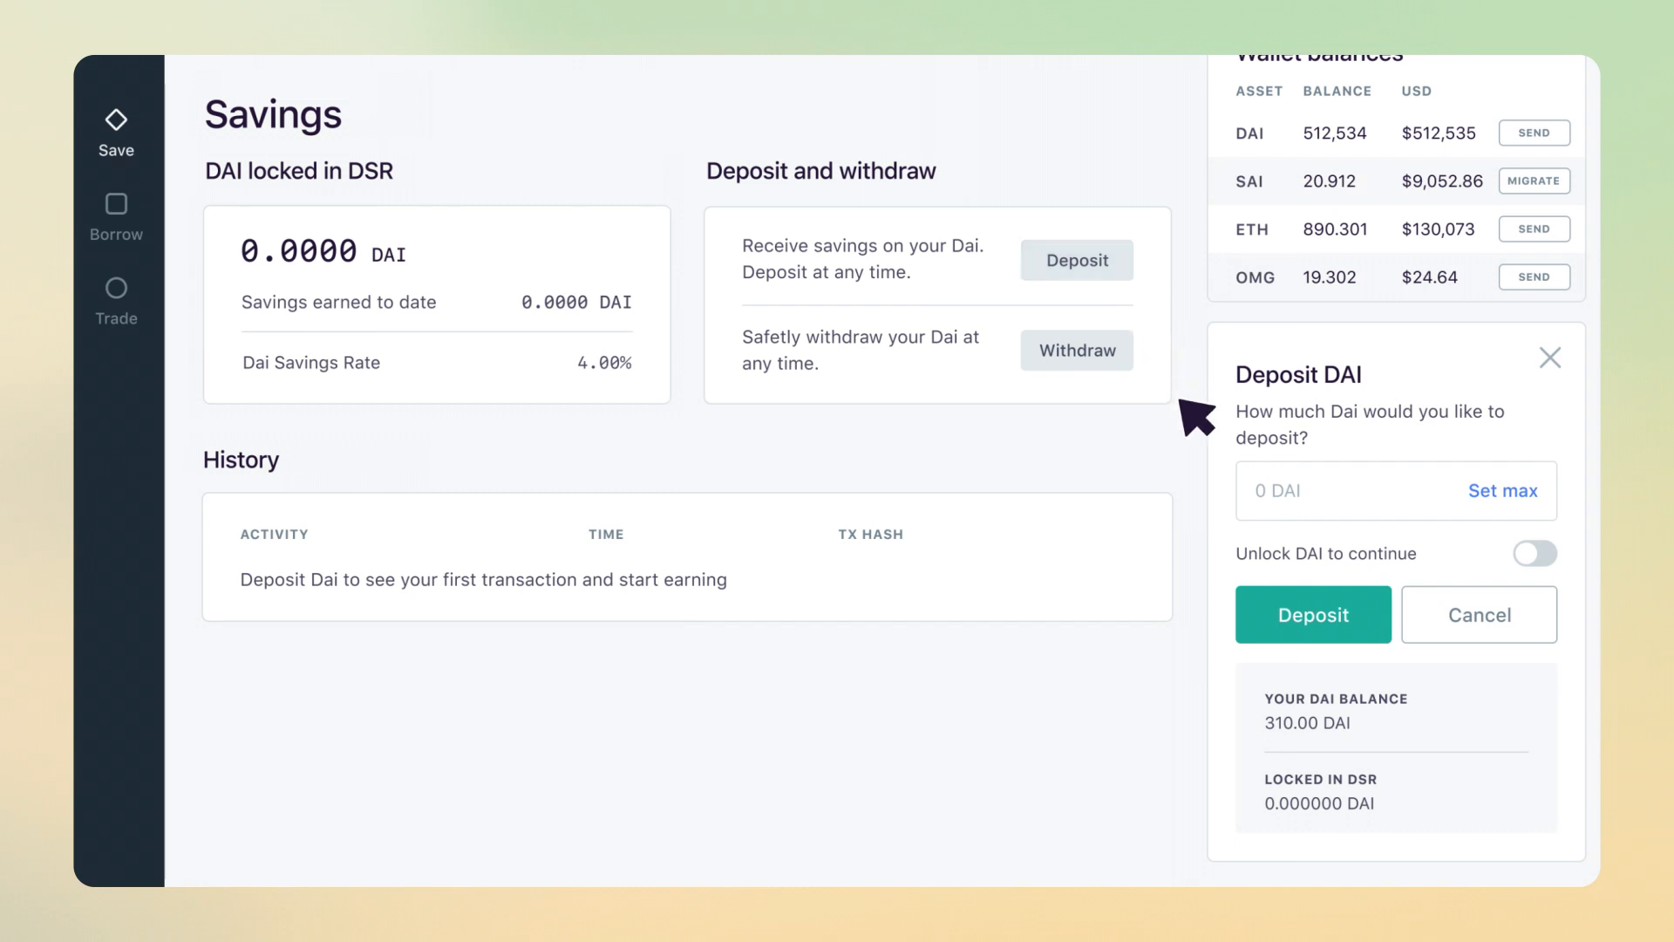
type("200")
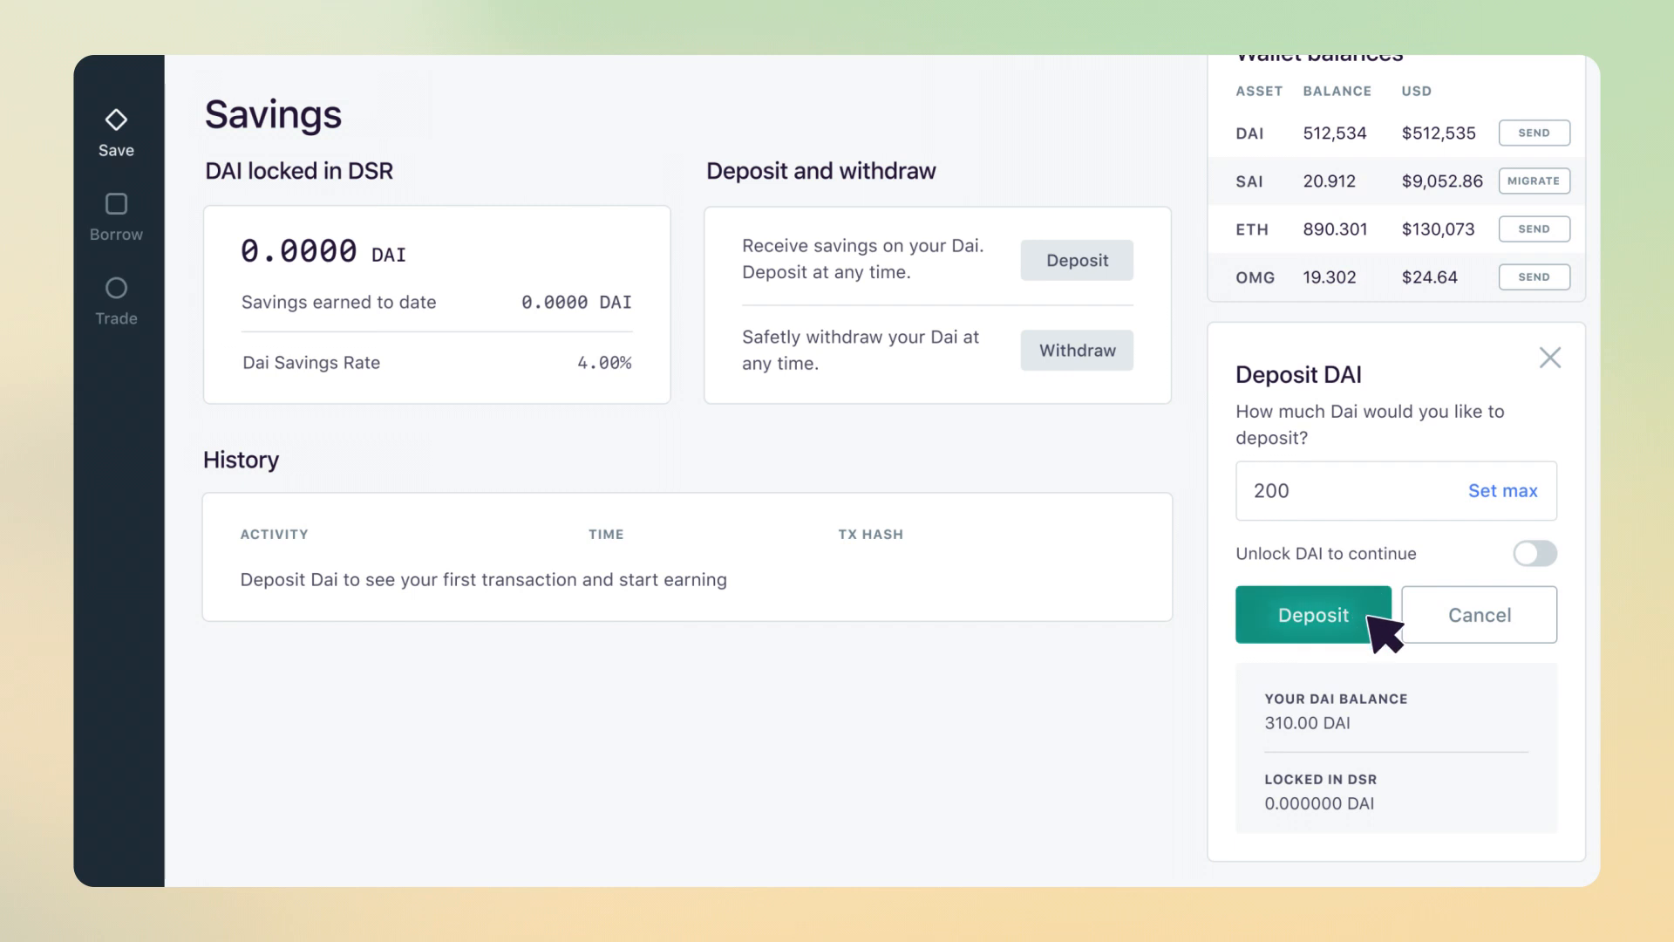
Confirm the deposit so 200 DAI shows as locked in DSR
left_click(1312, 613)
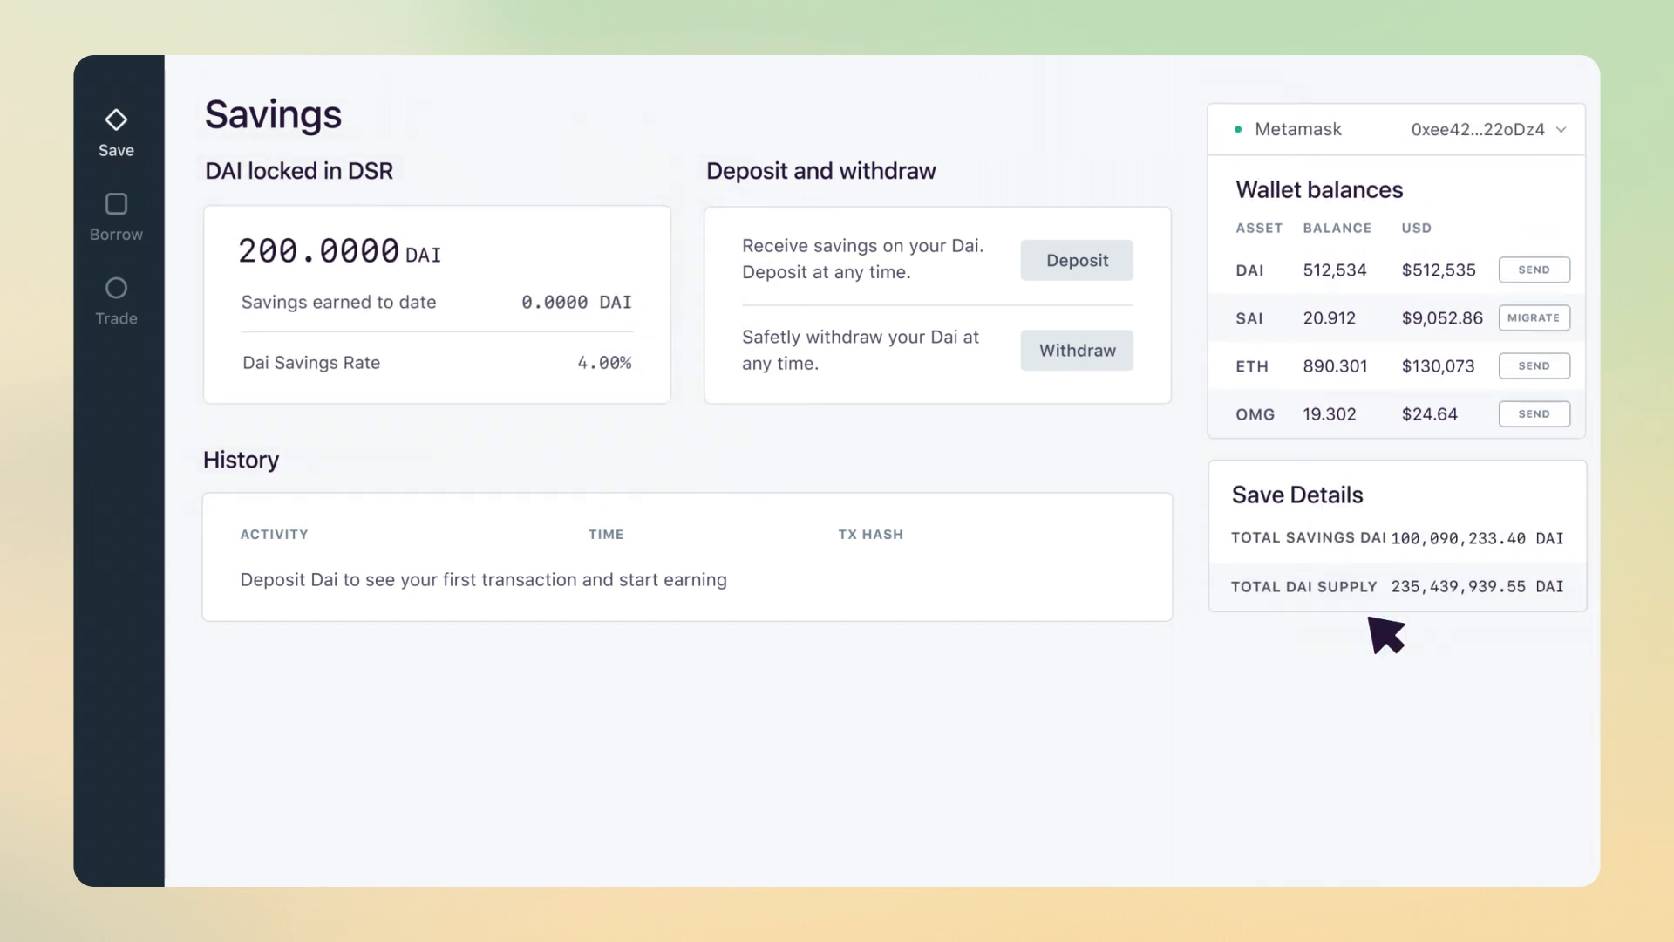
mouse_move(501, 287)
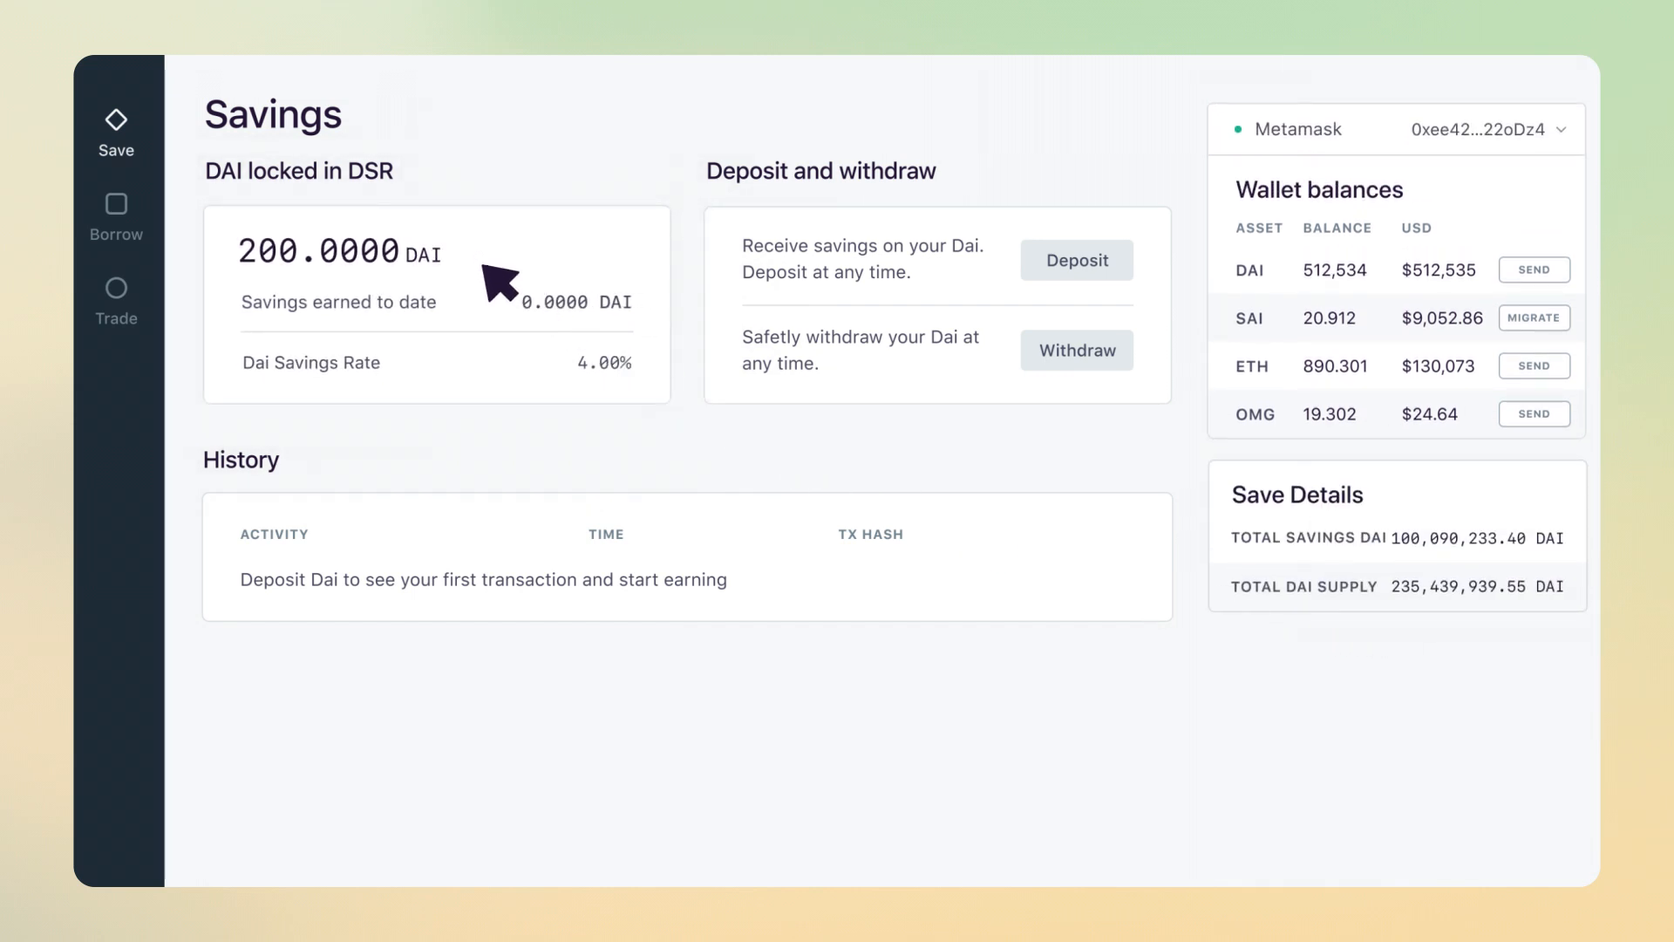
mouse_move(673, 321)
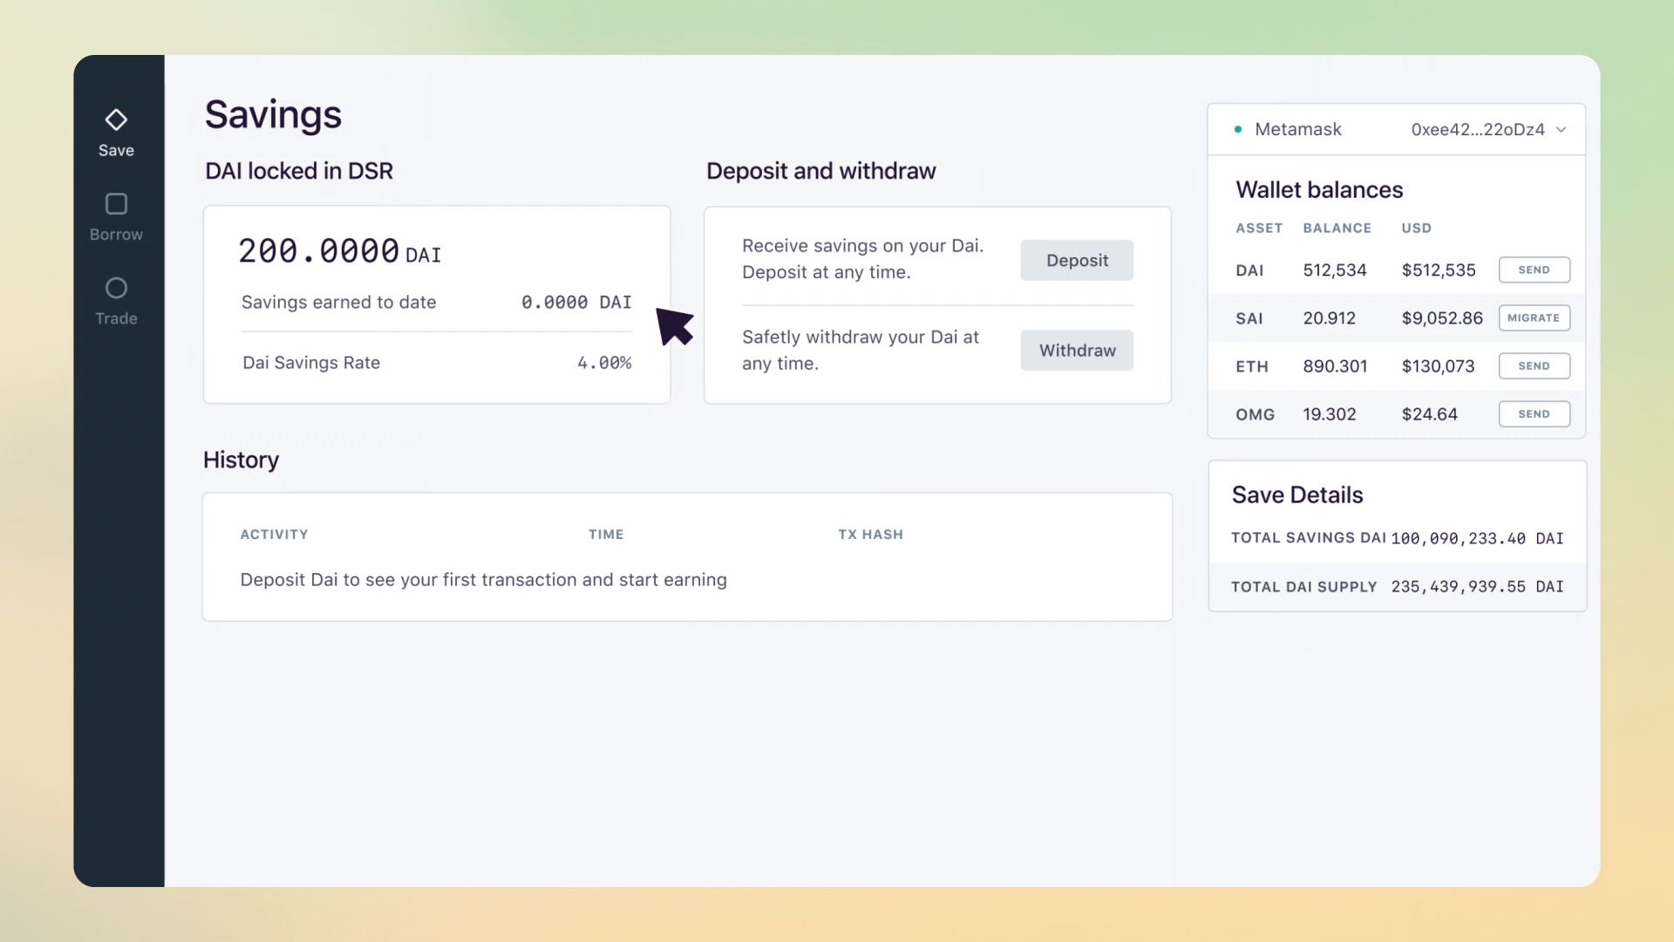
mouse_move(670, 379)
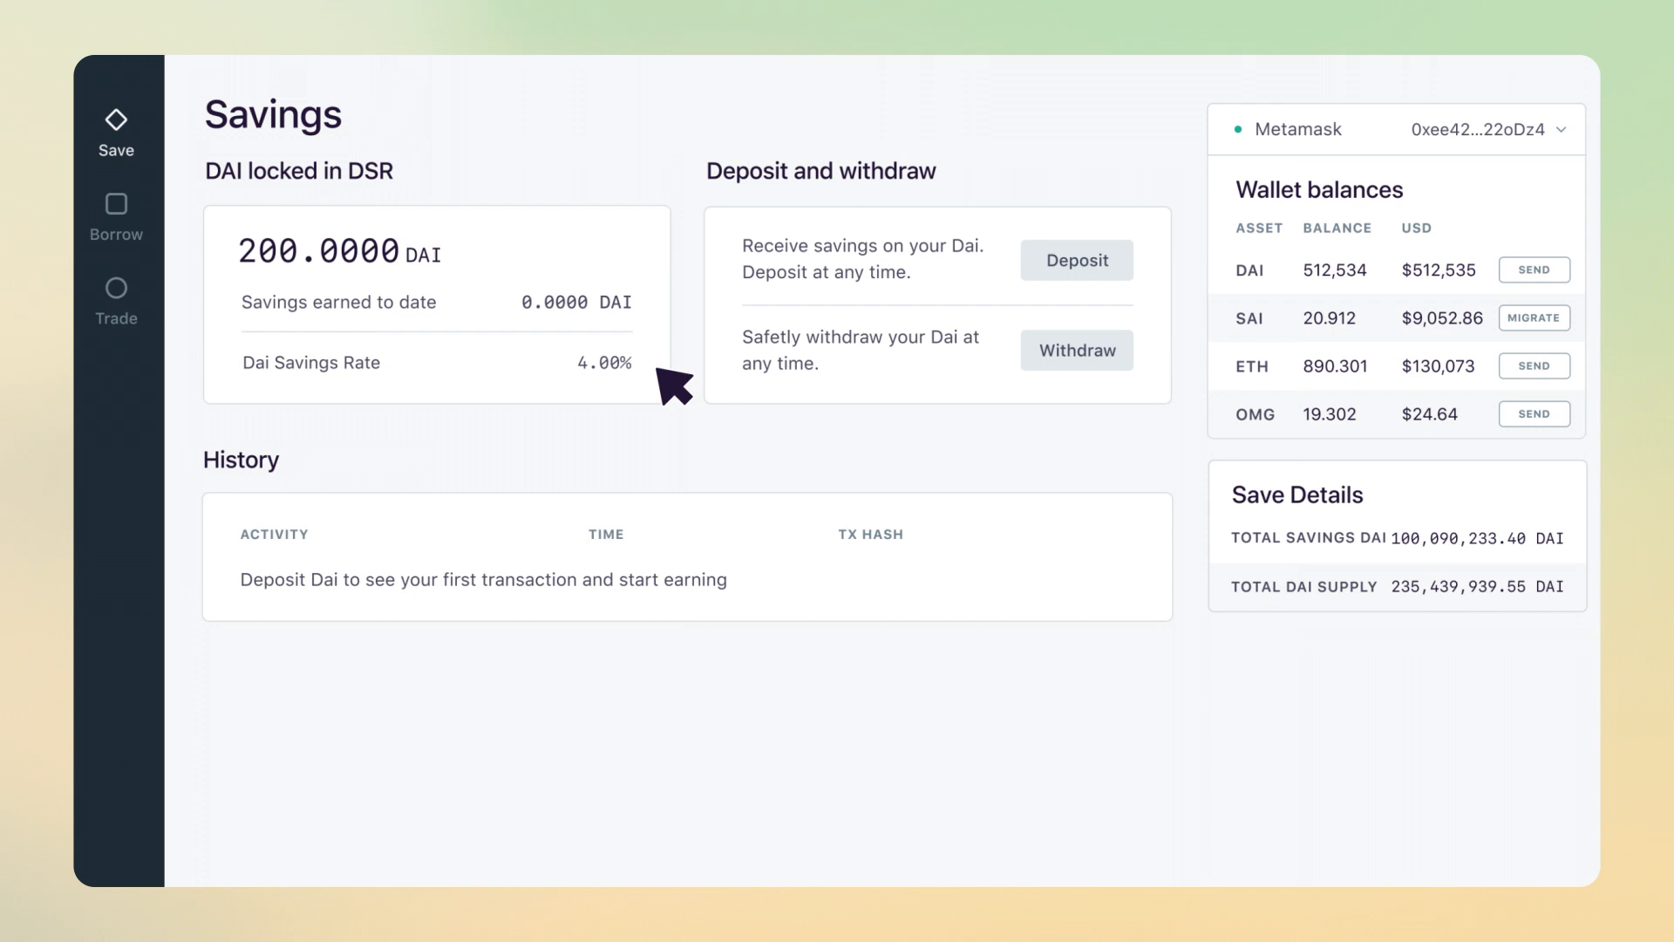